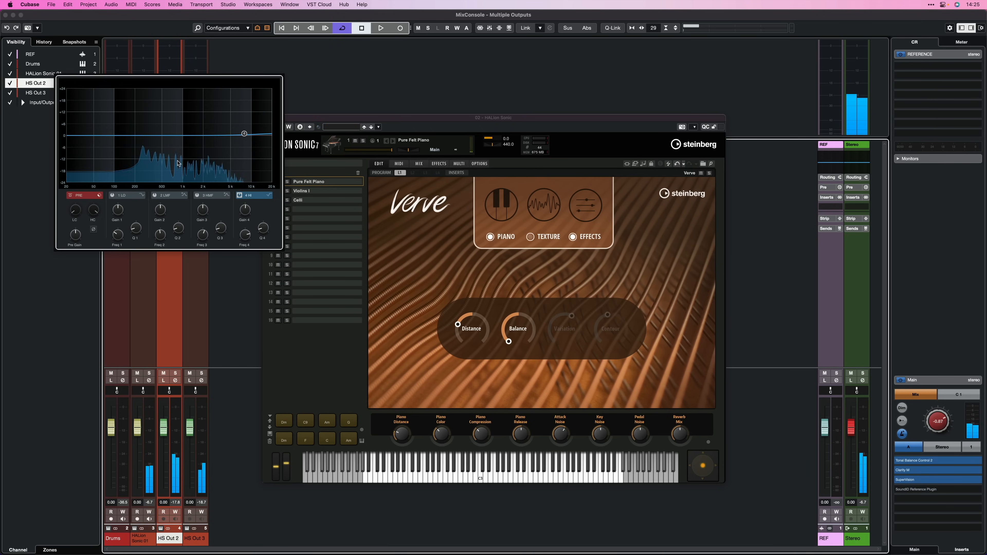
# - Raise the high band node in HS Out 2's Channel EQ to reshape its top end
pyautogui.moveTo(244, 132); pyautogui.dragTo(246, 122)
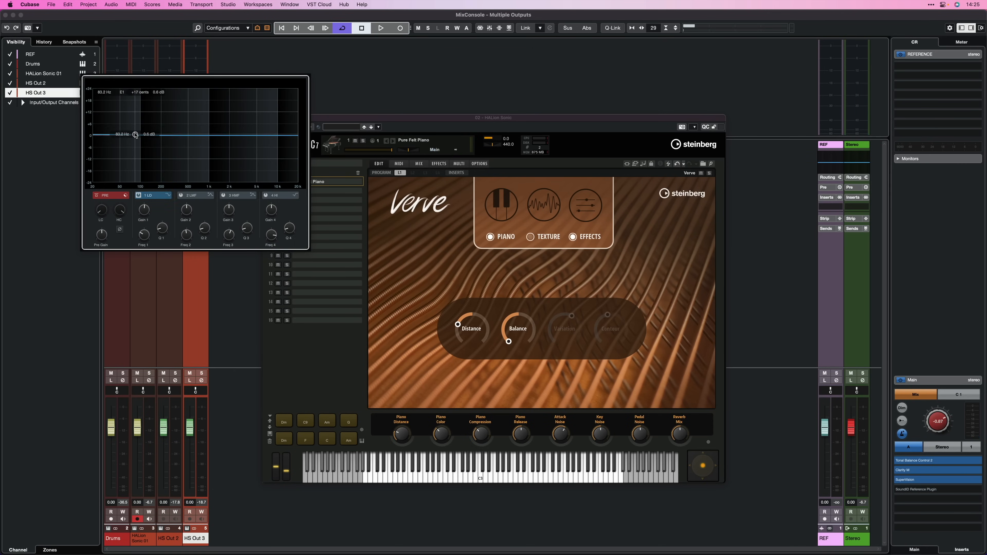
# - Drag HS Out 3's band 1 node up into a low-shelf boost around 100 Hz
pyautogui.moveTo(135, 134); pyautogui.dragTo(142, 112)
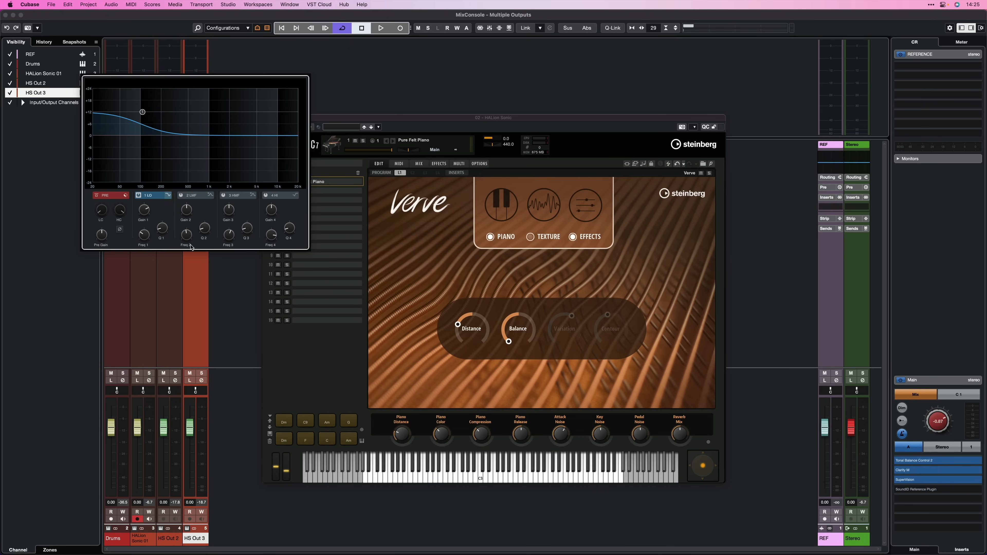